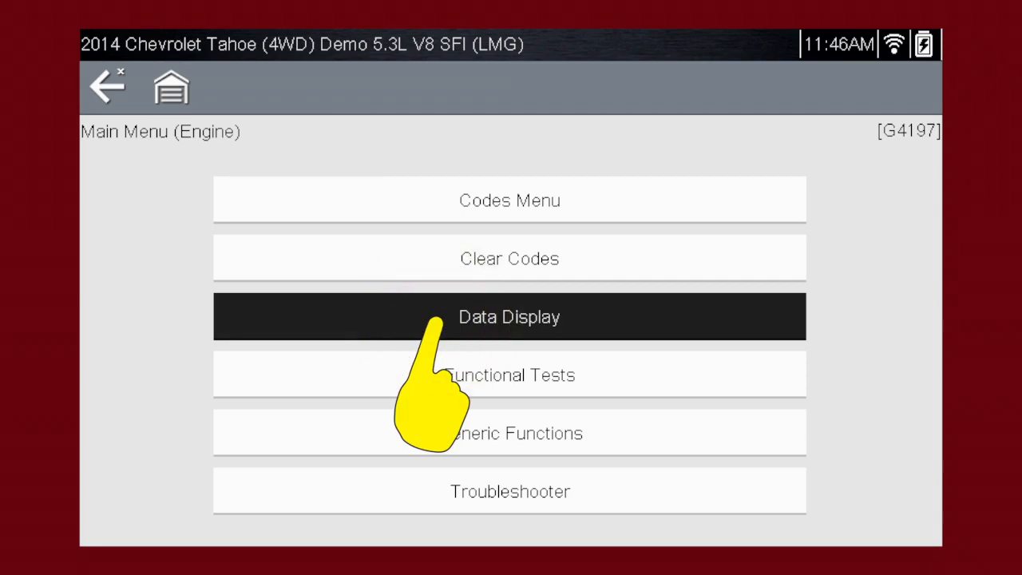
Choose Data Display from the 2014 Tahoe's Engine Main Menu
{"action": "left_click", "coordinate": [508, 317]}
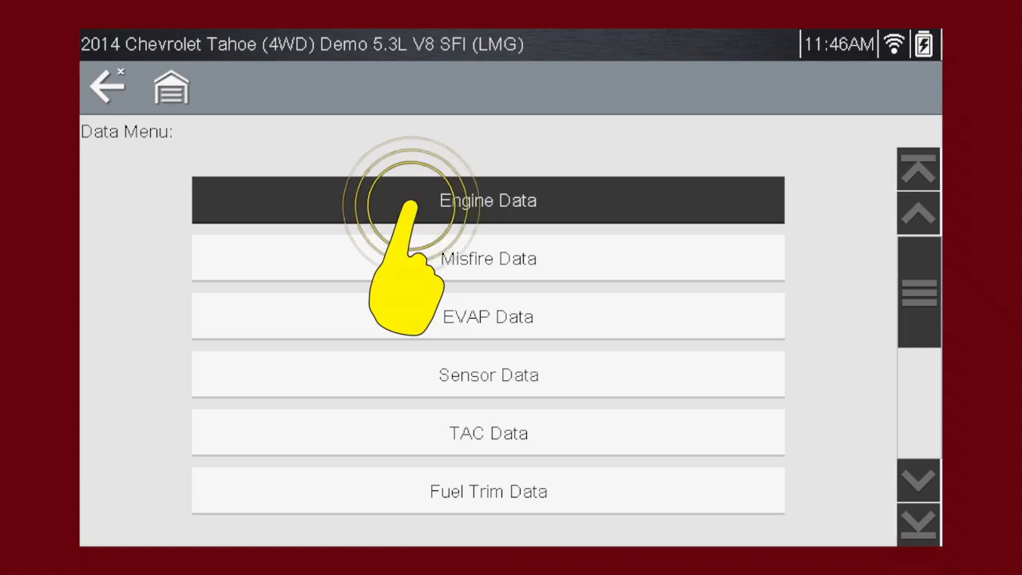
Choose Engine Data to stream live readings such as engine speed, coolant temperature and load
{"action": "left_click", "coordinate": [489, 201]}
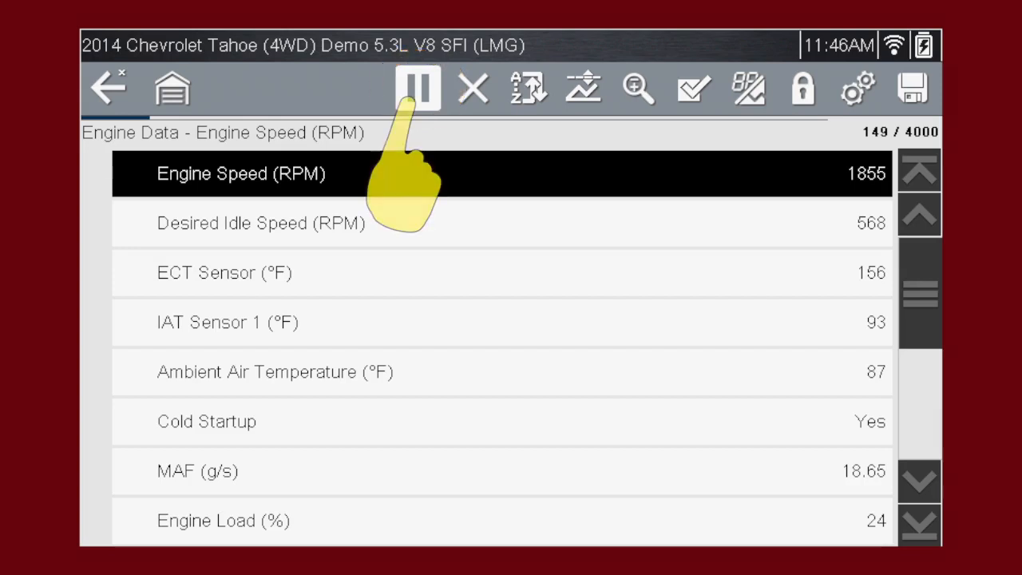
{"action": "left_click", "coordinate": [418, 88]}
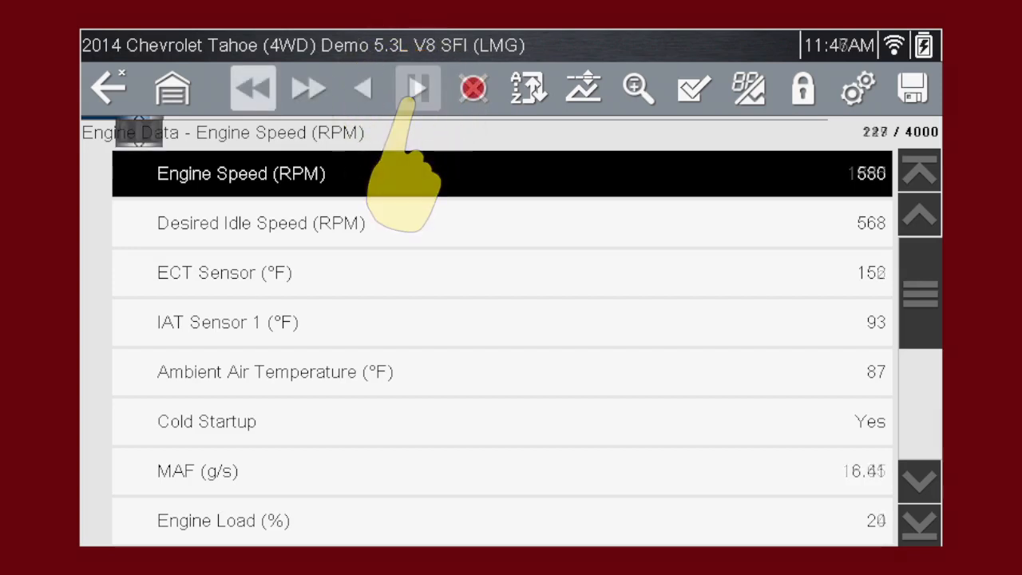
{"action": "left_click", "coordinate": [418, 88]}
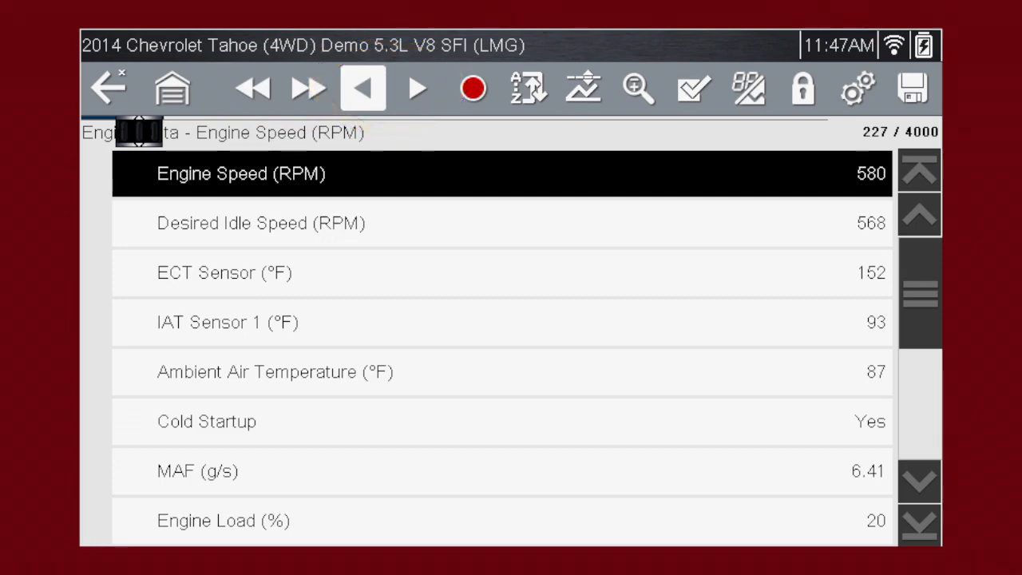
{"action": "left_click", "coordinate": [417, 88]}
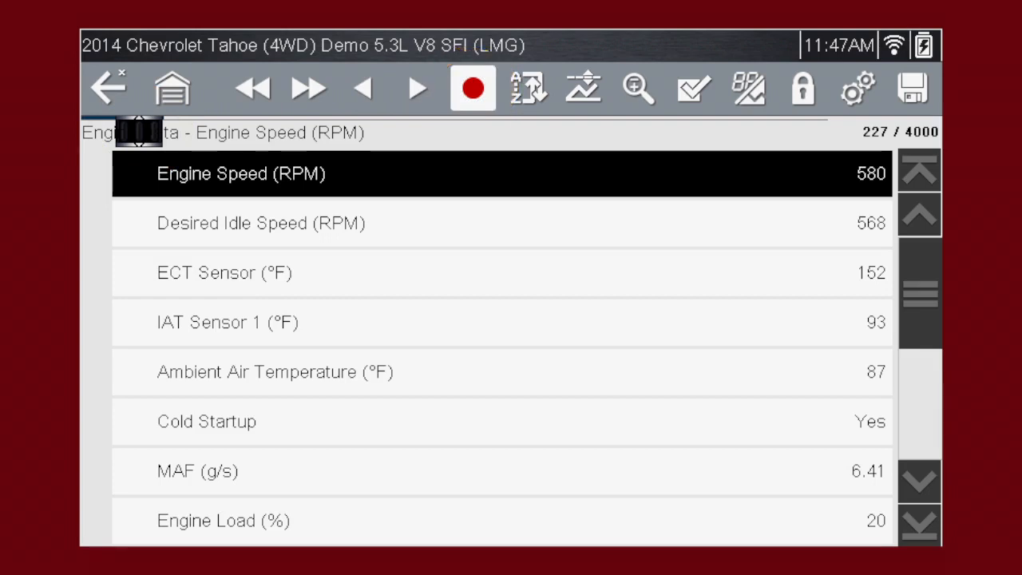
{"action": "left_click", "coordinate": [473, 88]}
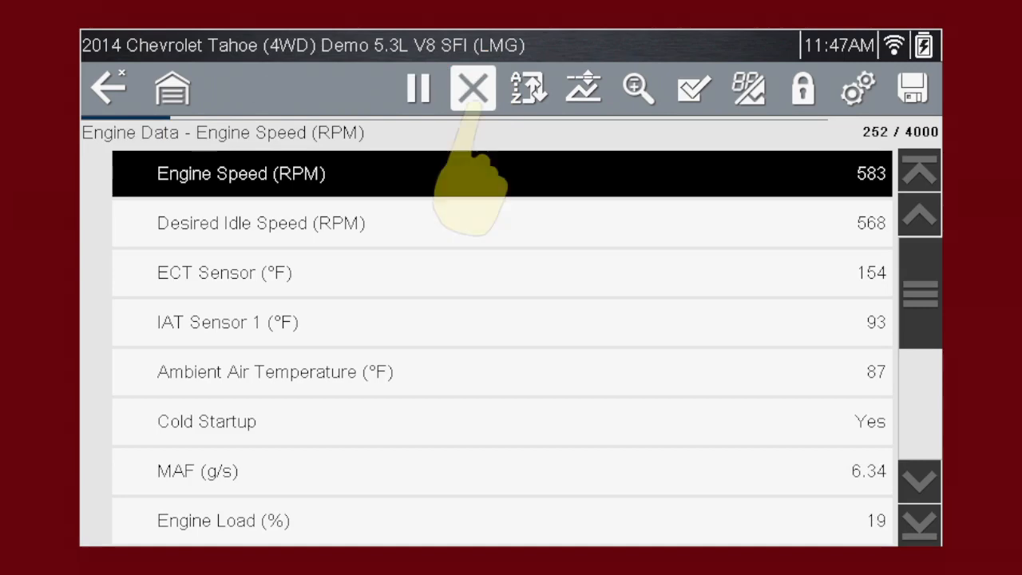
{"action": "left_click", "coordinate": [472, 88]}
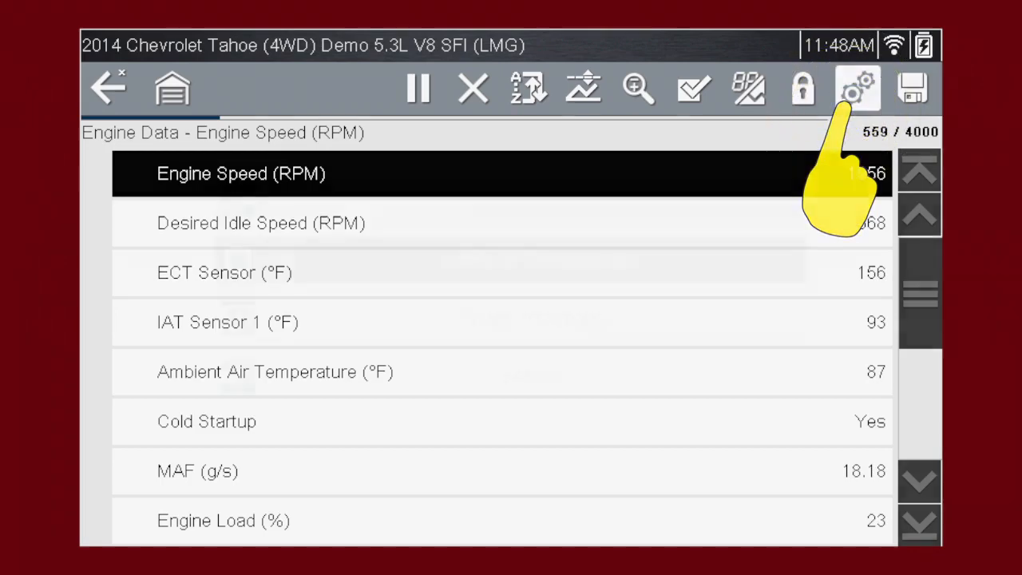
{"action": "left_click", "coordinate": [856, 88]}
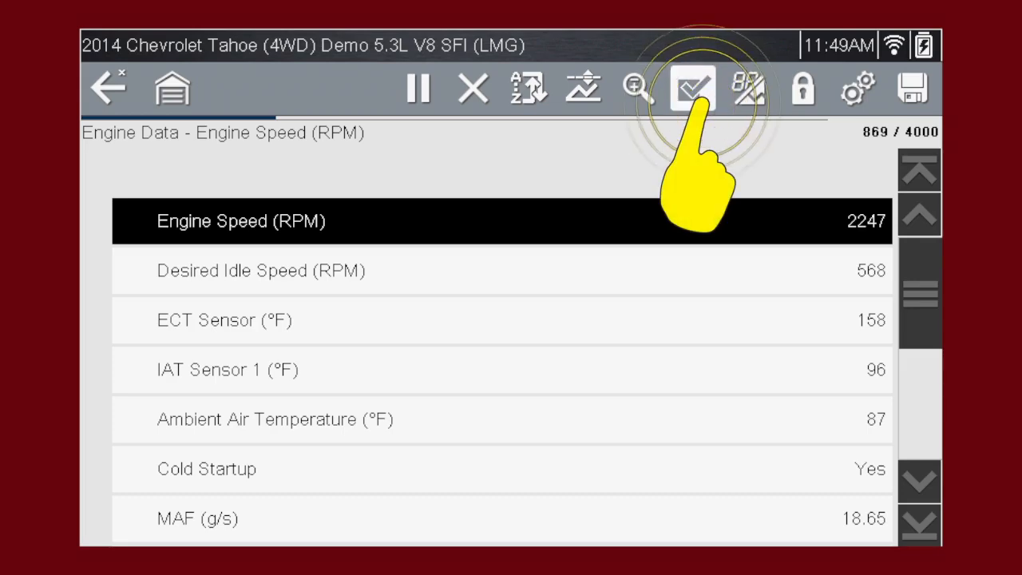
Build a custom data list of Engine Speed, IAT Sensor 1 and Cold Startup and return to it
{"action": "left_click", "coordinate": [692, 87]}
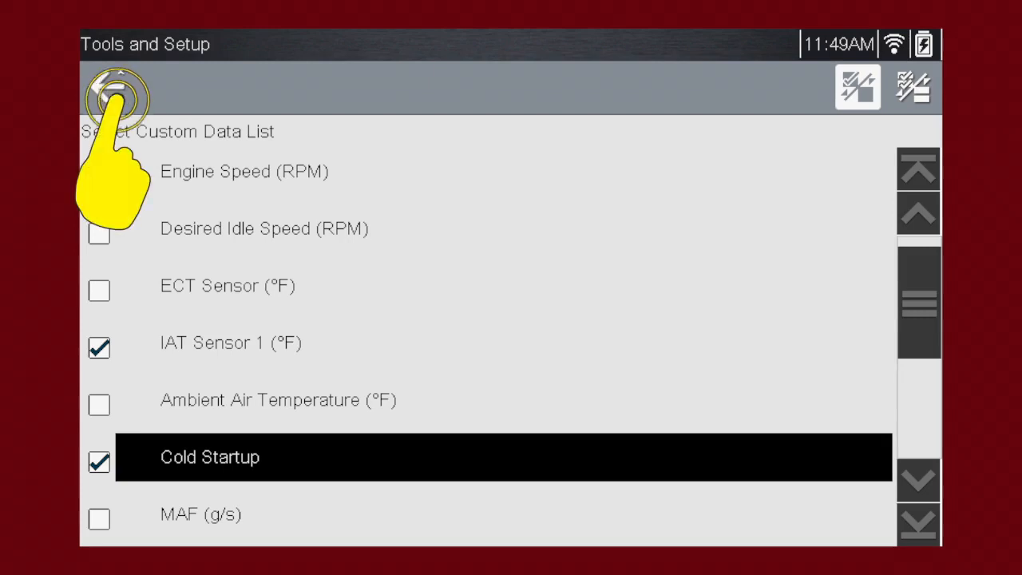
{"action": "left_click", "coordinate": [115, 87]}
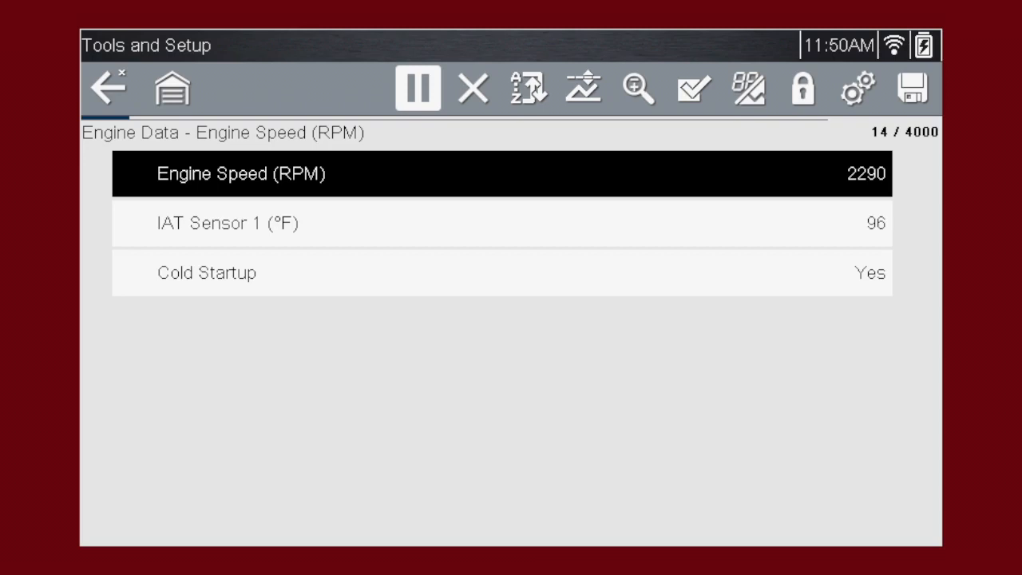
Use Select All in the custom data list so every Engine Data parameter streams again
{"action": "left_click", "coordinate": [693, 88]}
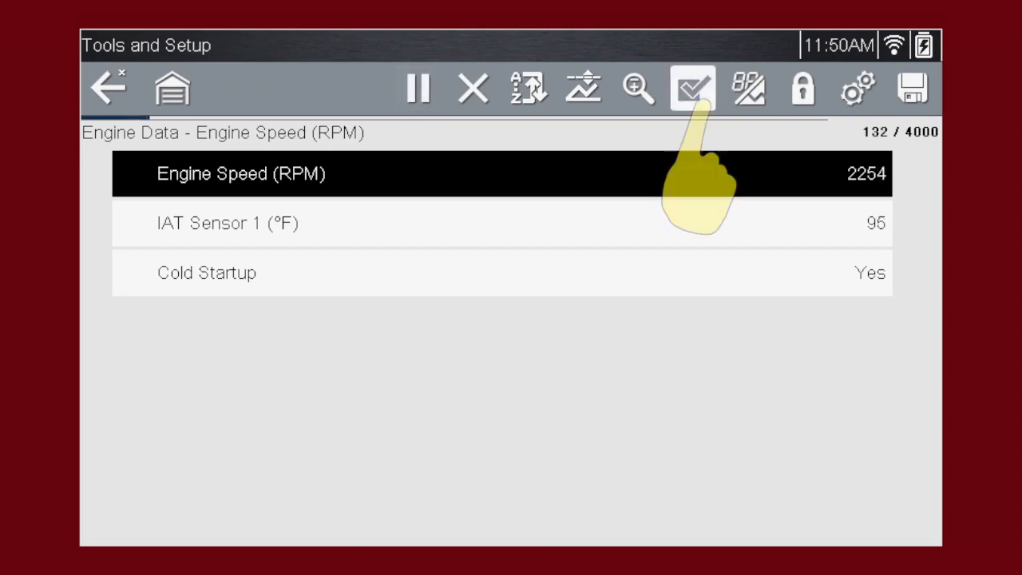
{"action": "left_click", "coordinate": [692, 87]}
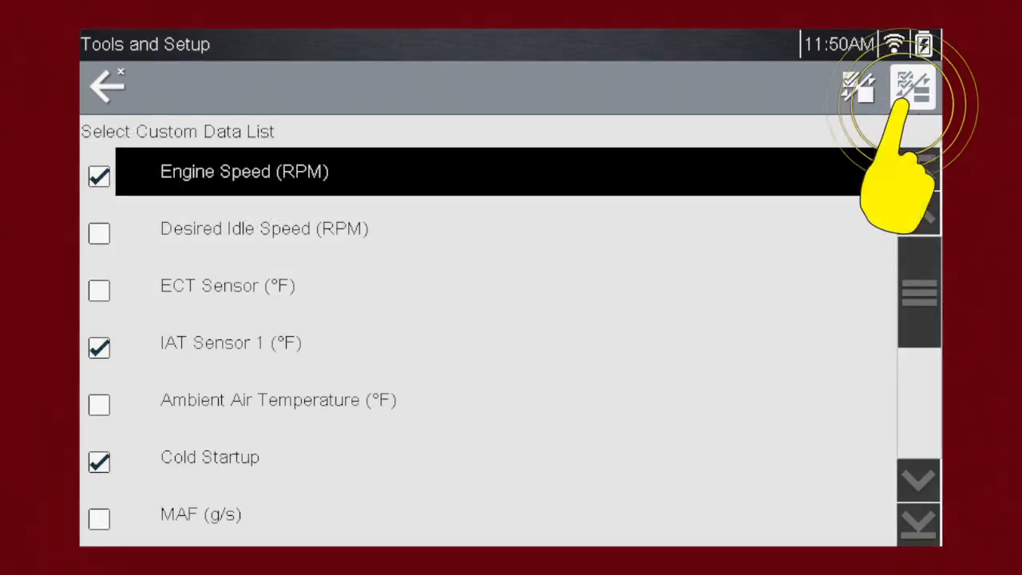
{"action": "left_click", "coordinate": [914, 86]}
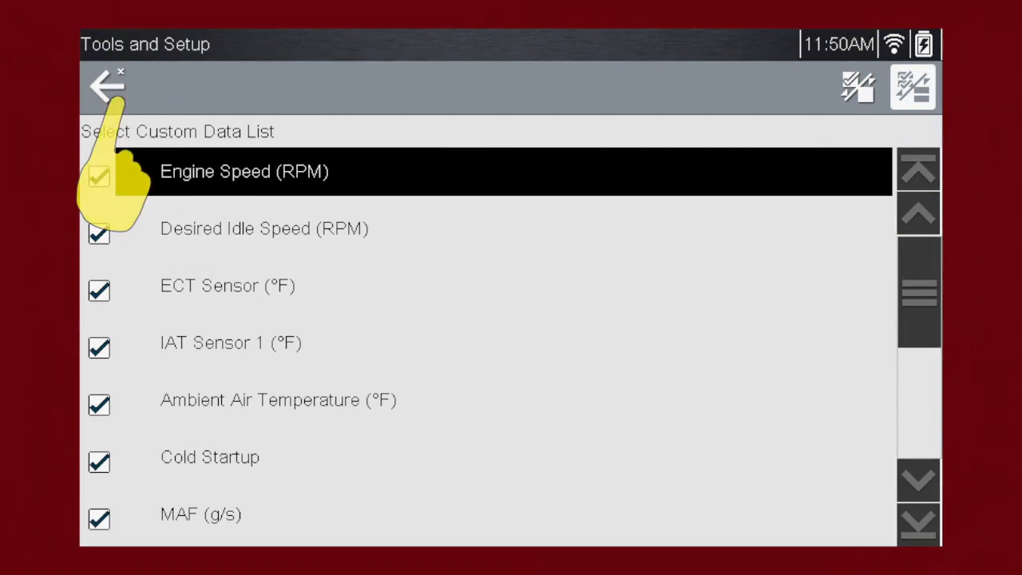
{"action": "left_click", "coordinate": [914, 88]}
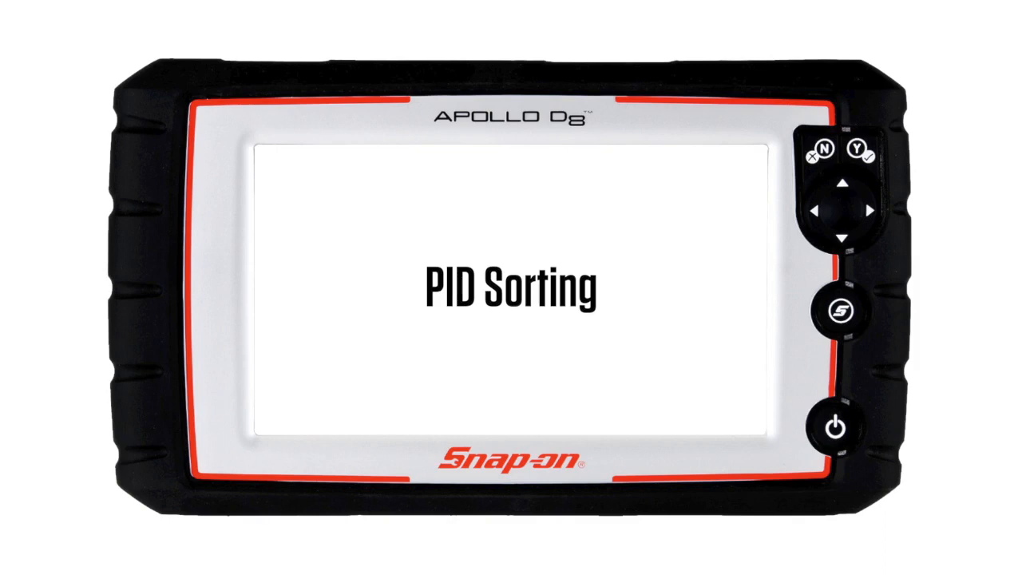
Apply Z-A Sort so the list begins with Warm-Ups w/o Non-Emission Faults
{"action": "left_click", "coordinate": [527, 88]}
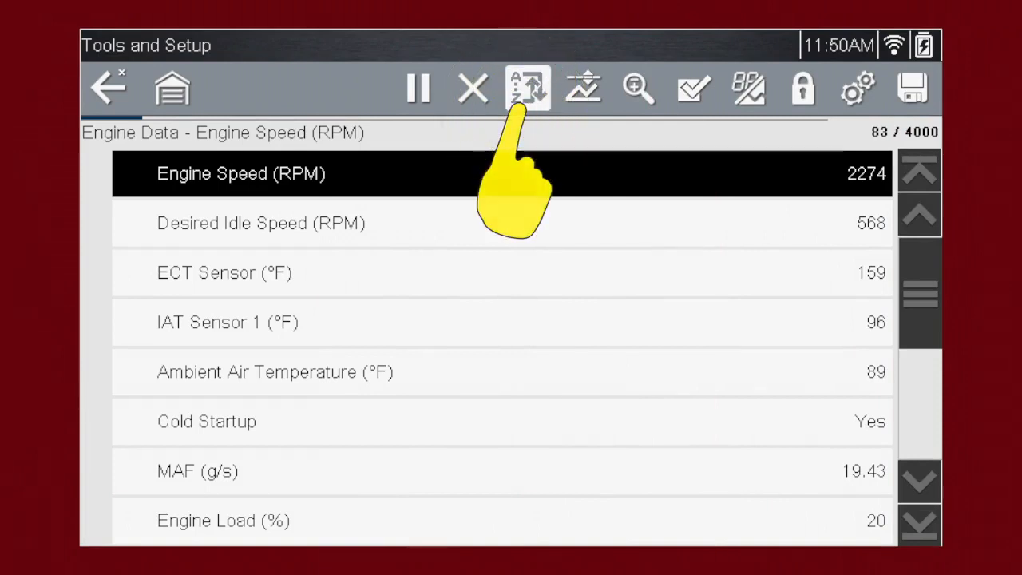
{"action": "left_click", "coordinate": [528, 88]}
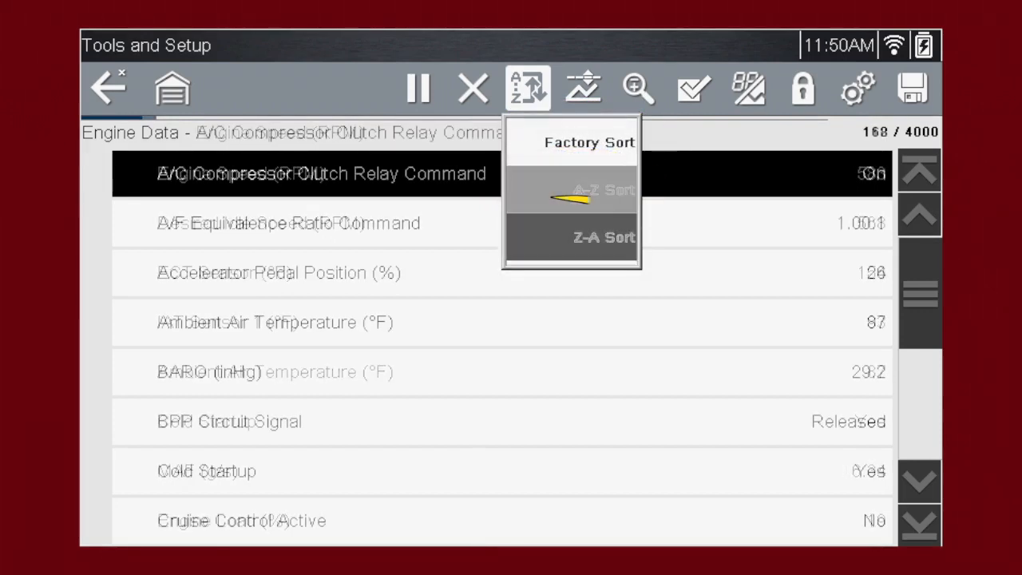
{"action": "left_click", "coordinate": [604, 236]}
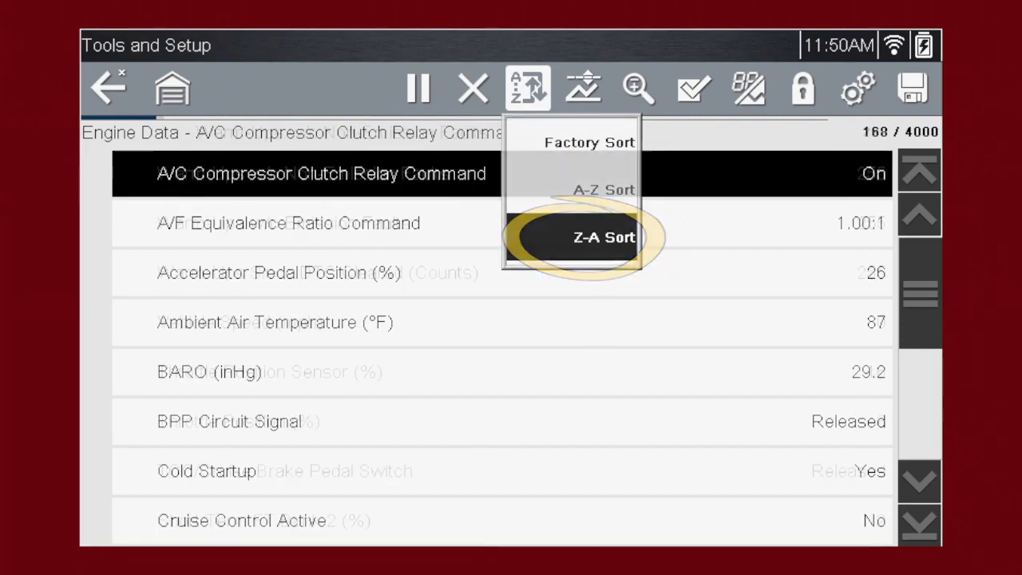
{"action": "left_click", "coordinate": [603, 237]}
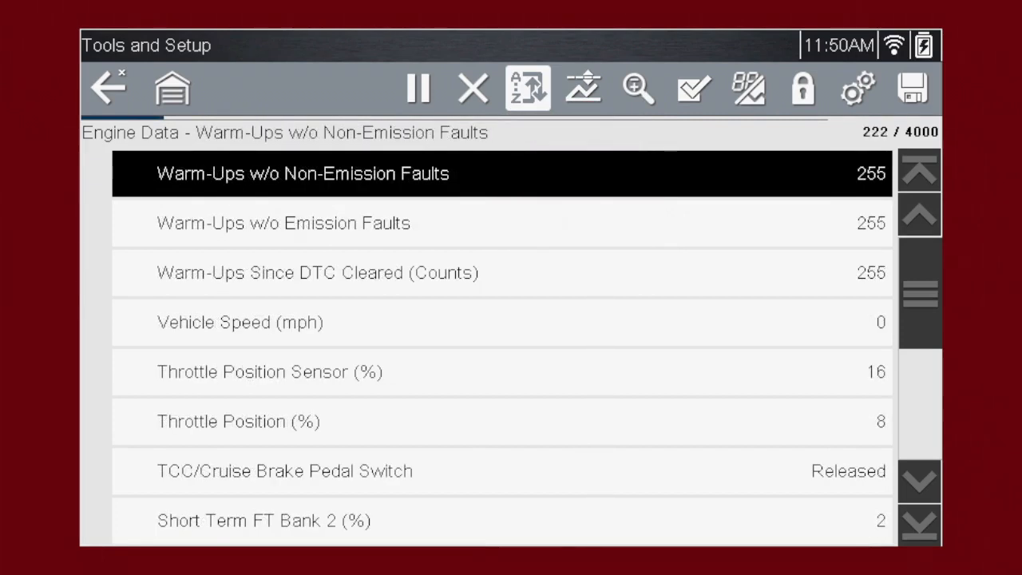